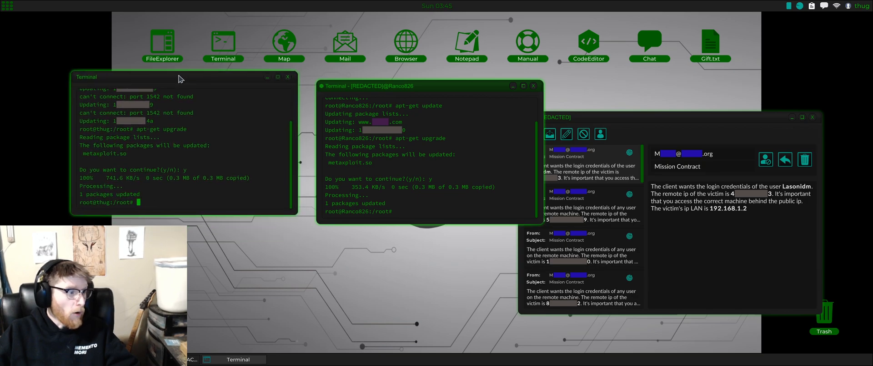
- Arrange the Mail window beside the two terminals so the contract and shells are both visible
left_click_drag(418, 86, 468, 83)
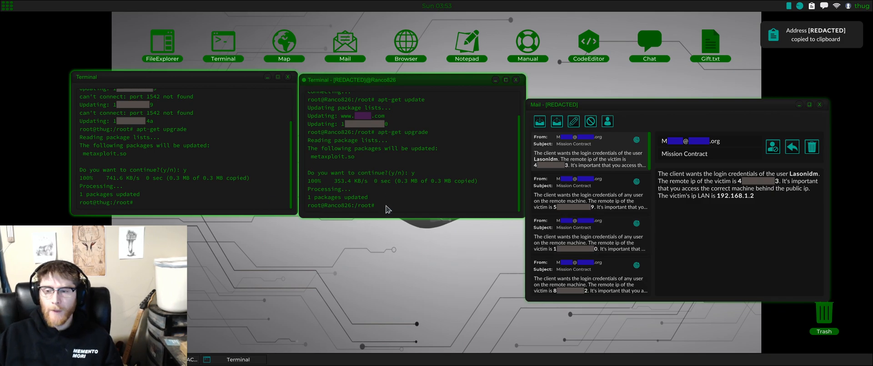
- Attempt an nmap scan (command not found), then launch Viper and list its commands
type("nmap")
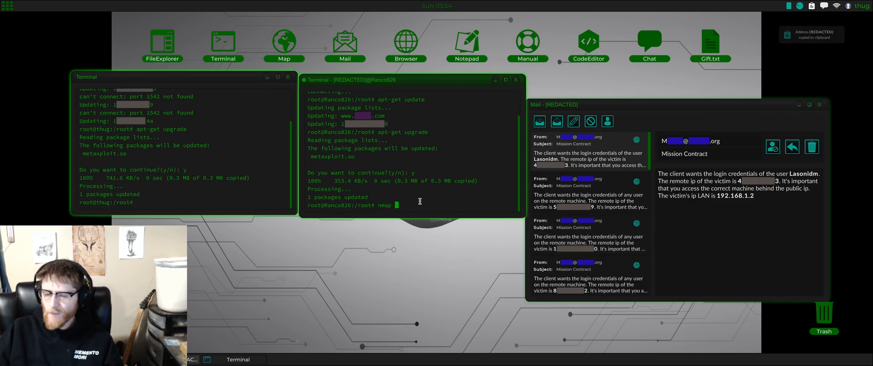
key("Return")
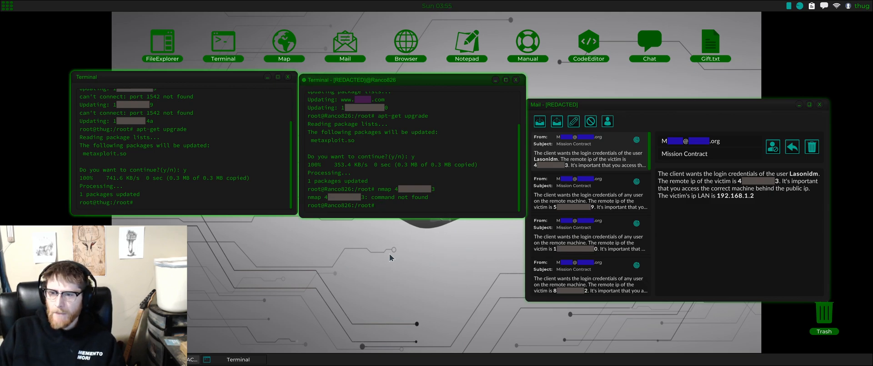
type("viper")
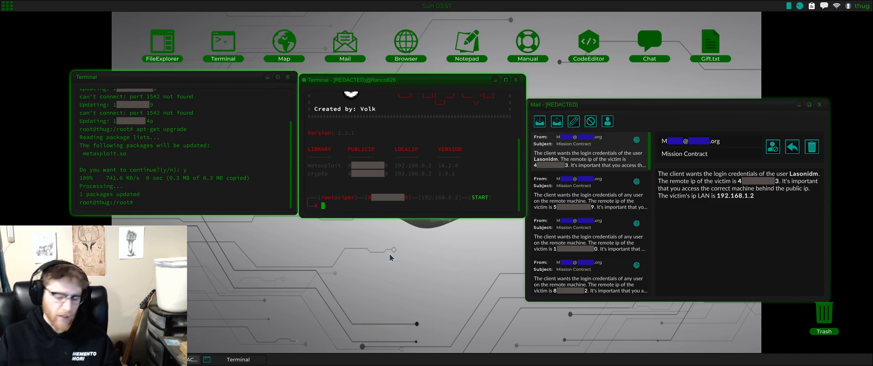
type("nm")
type("es")
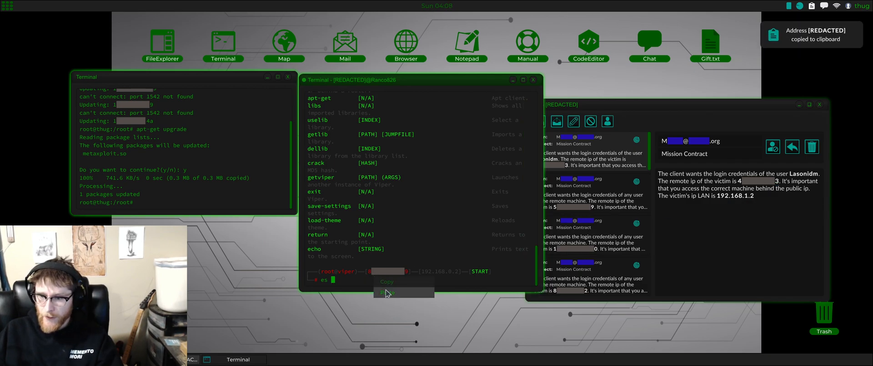
- Launch Viper's attack on the victim's address, port 22, LAN IP 192.168.1.2
left_click(388, 292)
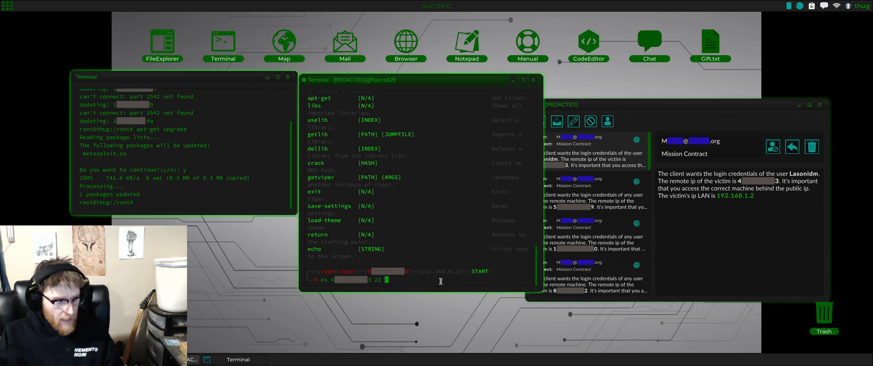
type("19")
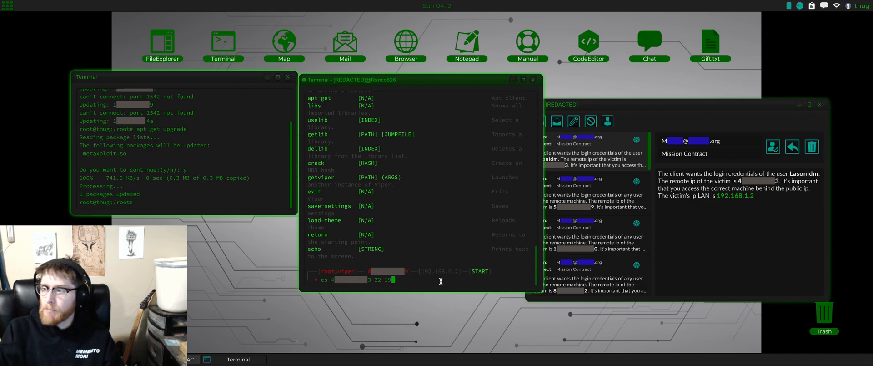
type("192.168.1.2")
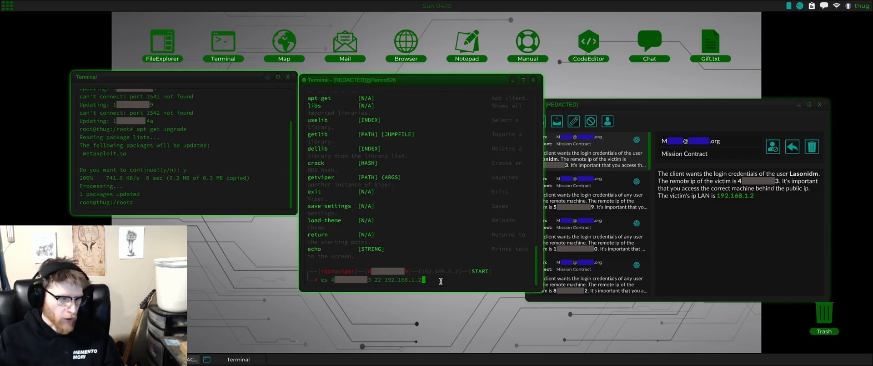
scroll("down", 3)
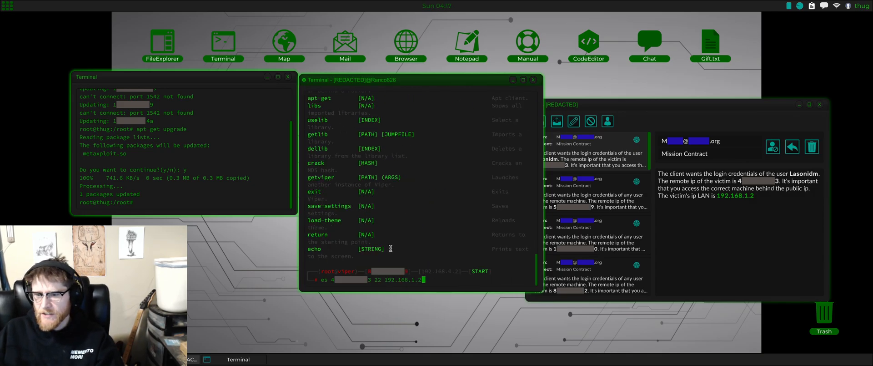
key("Return")
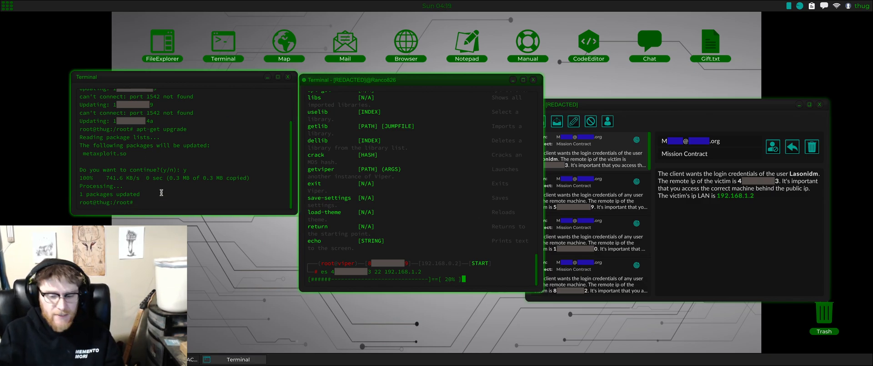
type("apt-get")
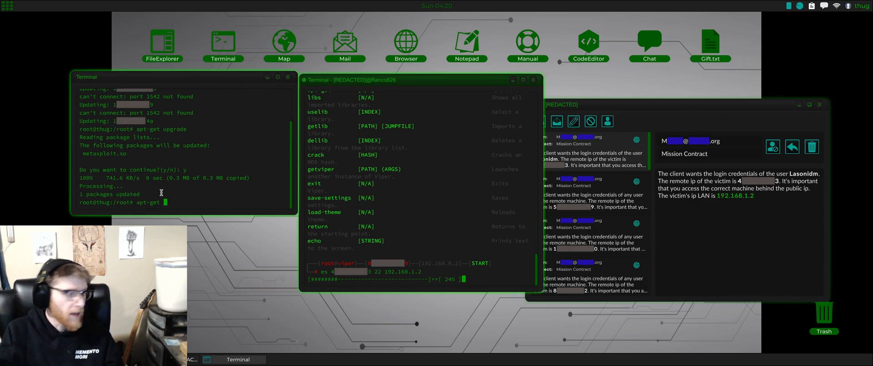
type("addrepo")
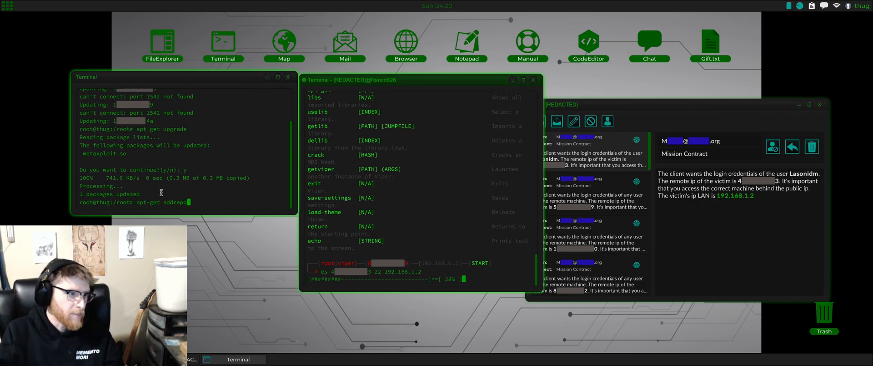
type("www.viper.com")
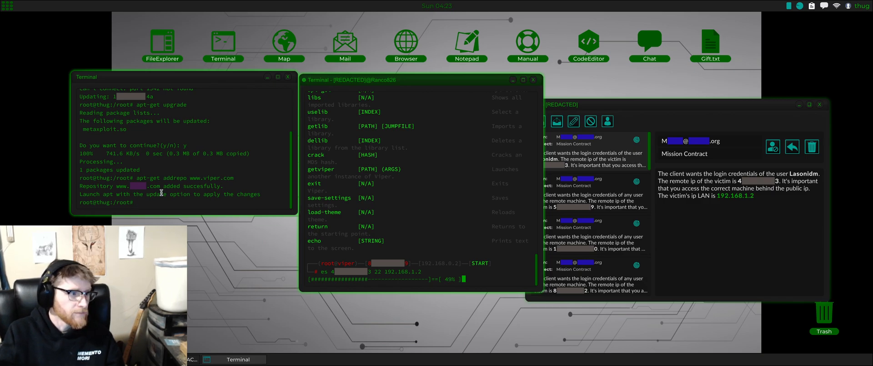
type("apt-get upgrade")
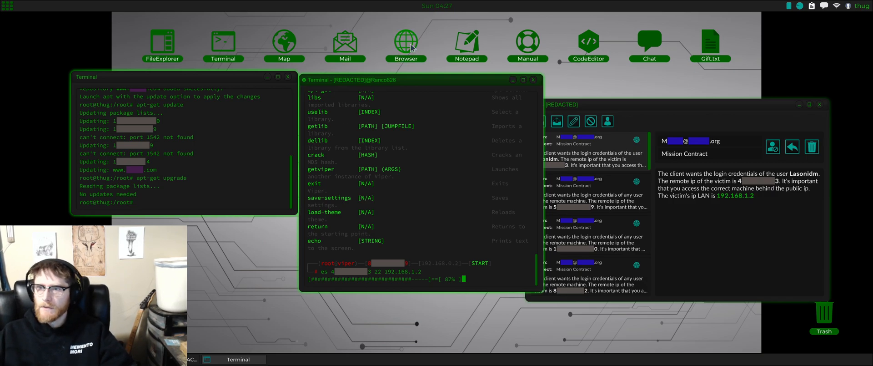
- List Viper's targets, showing computer, shell and file objects on 192.168.1.2
left_click(405, 42)
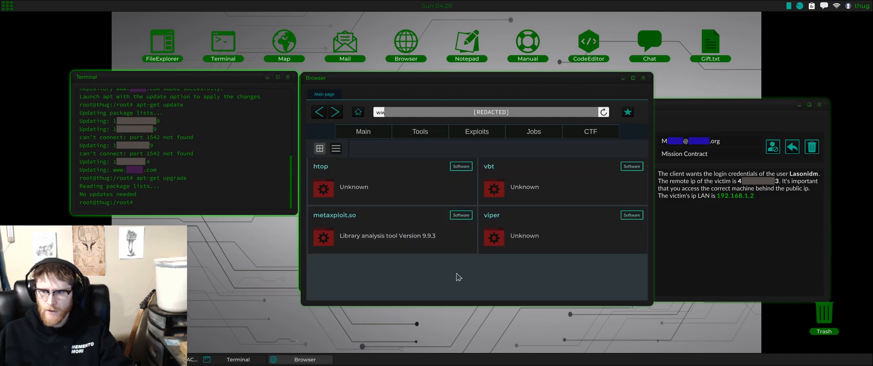
mouse_move(544, 231)
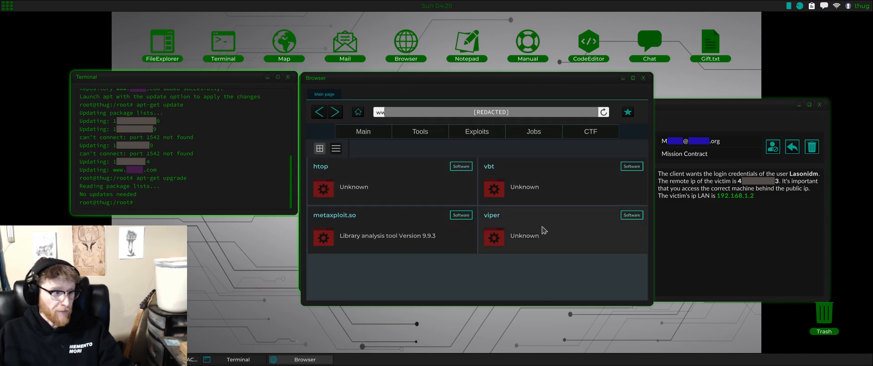
mouse_move(417, 179)
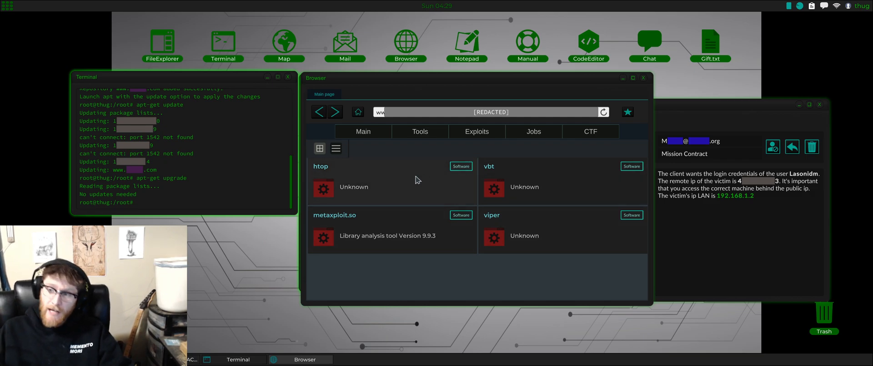
mouse_move(522, 215)
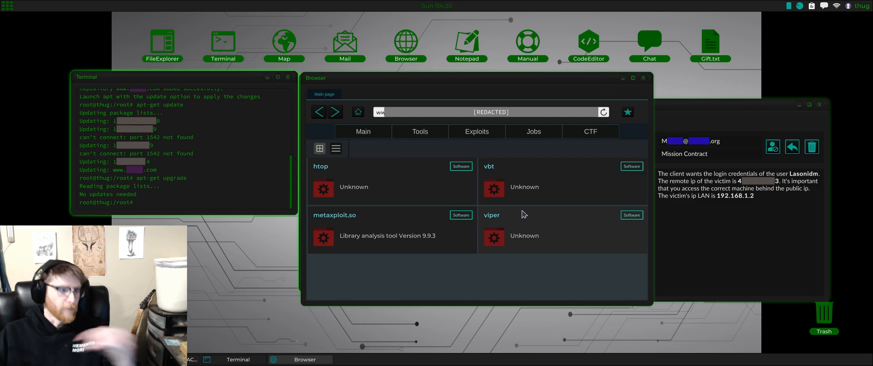
mouse_move(394, 85)
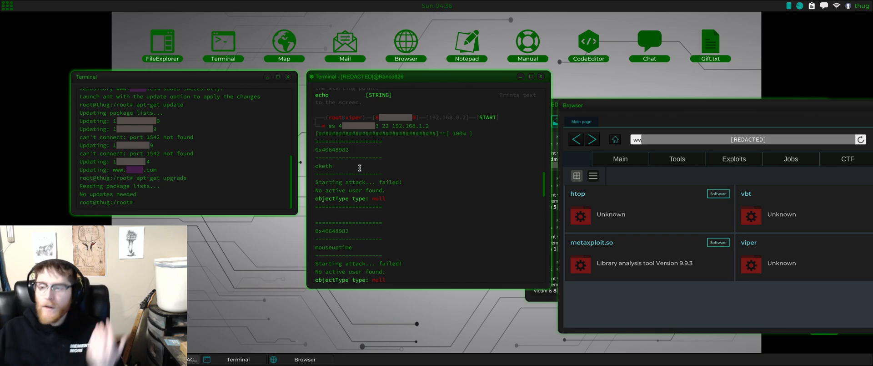
scroll("down", 3)
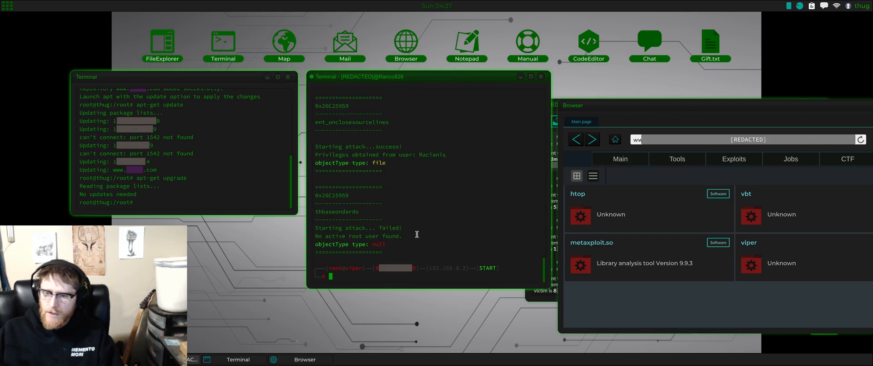
type("targets")
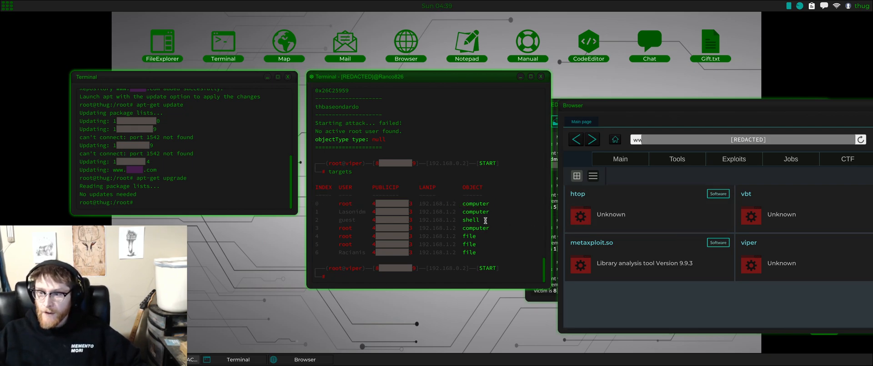
left_click(401, 219)
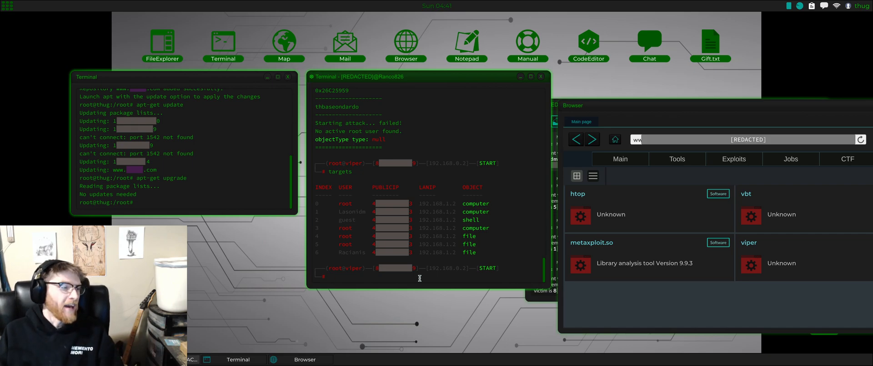
left_click(351, 212)
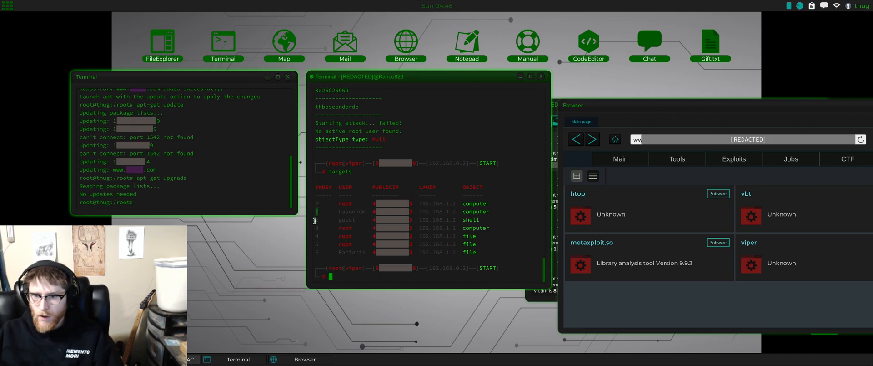
mouse_move(488, 203)
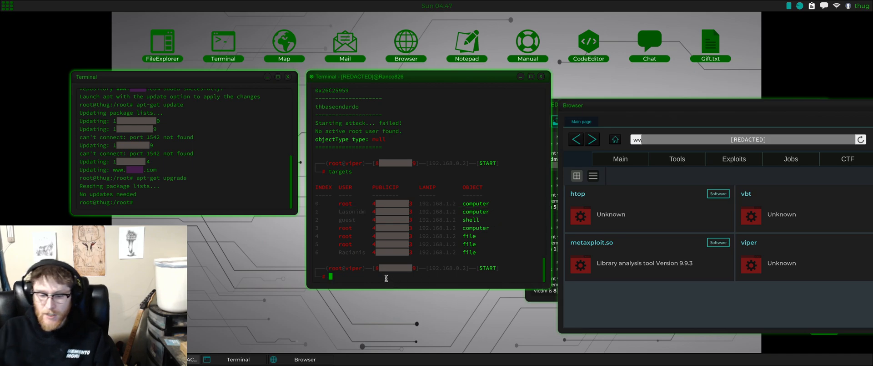
type("use 1")
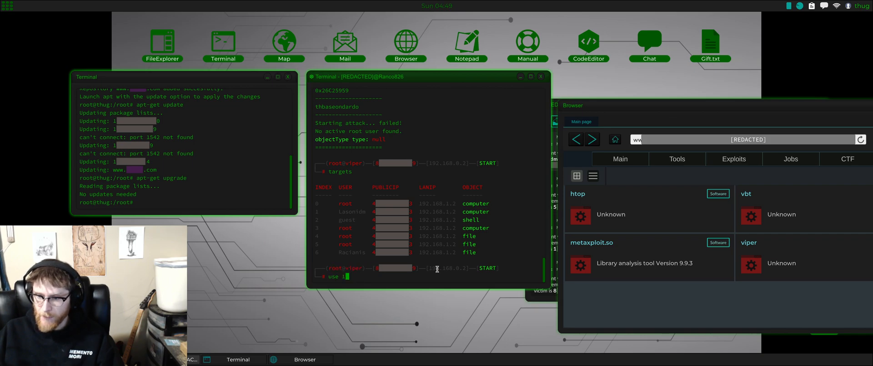
mouse_move(401, 279)
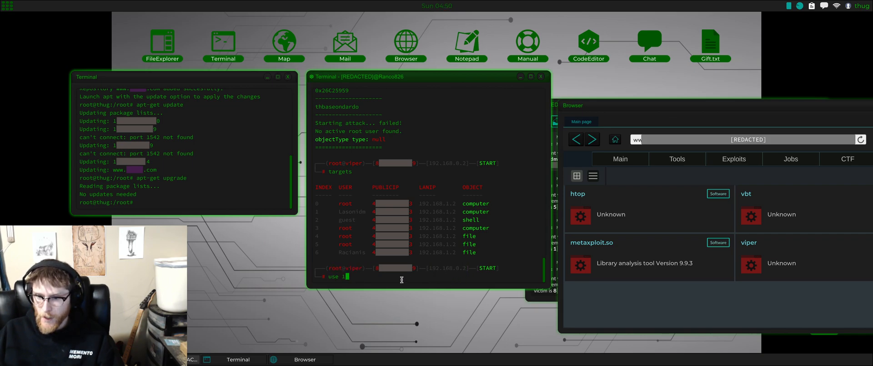
- Open the session on target 1 and read /etc/passwd to print the password hashes
key("Return")
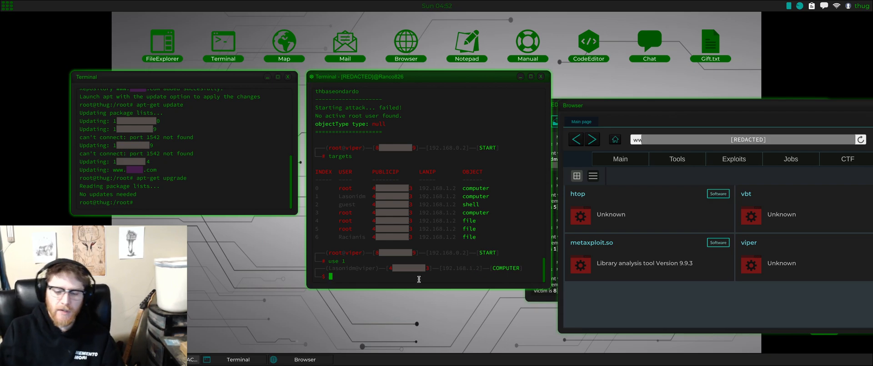
type("cat /etc/")
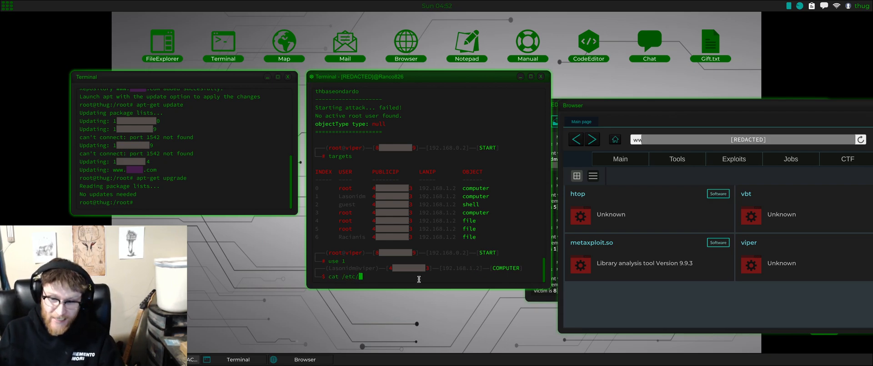
key("Return")
type("crack")
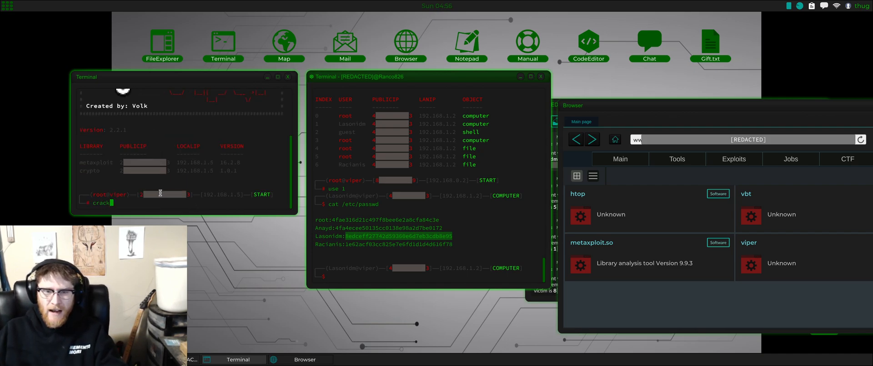
- Crack Lasonidm's hash to Kello, corrupt the logs, copy the password and return to Mail
key("Return")
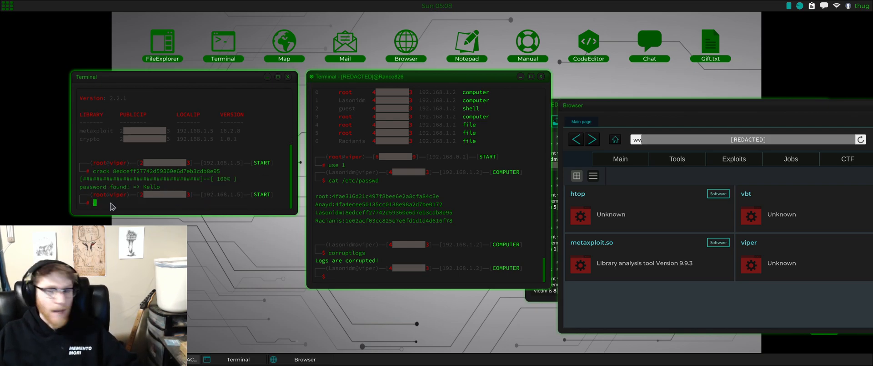
double_click(155, 187)
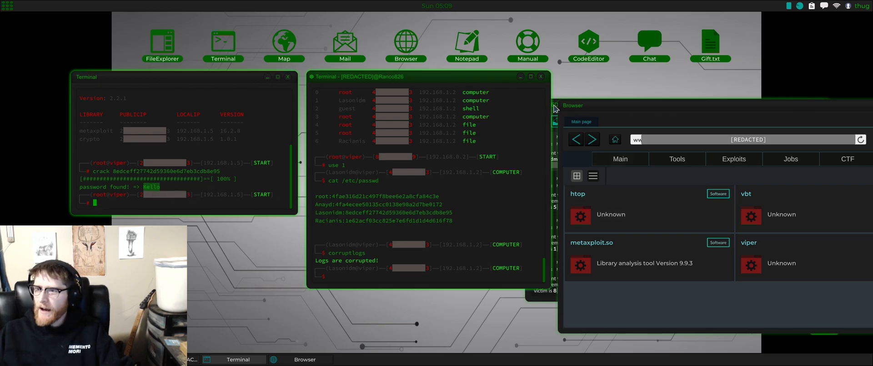
left_click(345, 42)
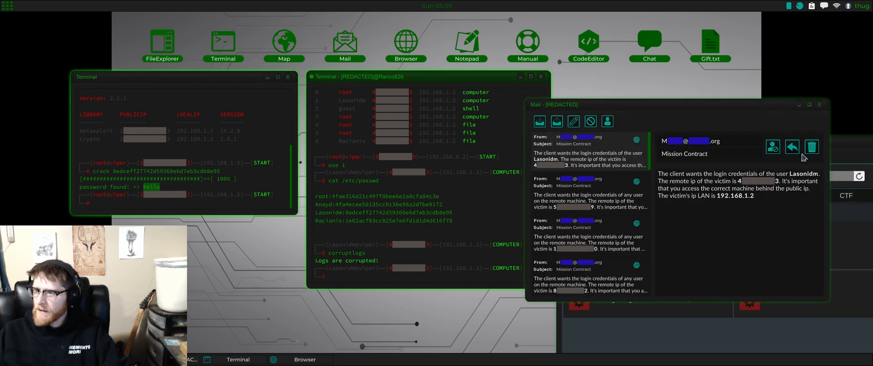
- Reply to the Mission Contract with 'Lasonidm:Kello' and send it to the client
left_click(791, 147)
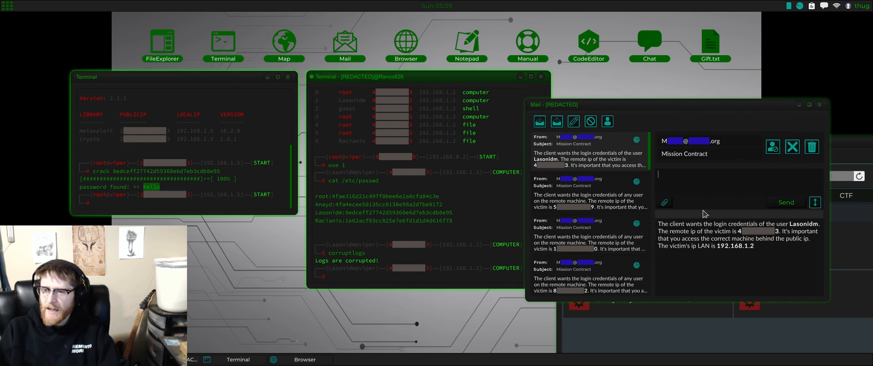
type("Lasoni")
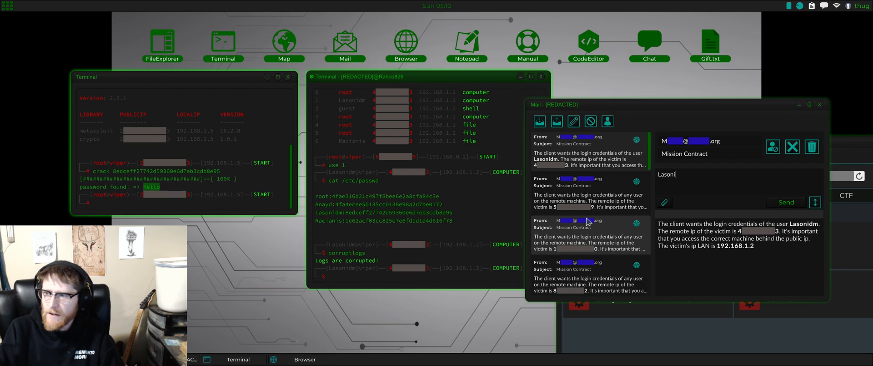
type("dm")
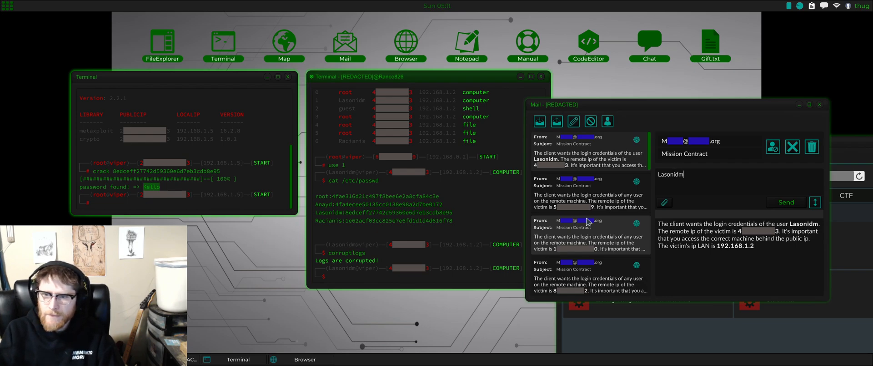
type(":Ke")
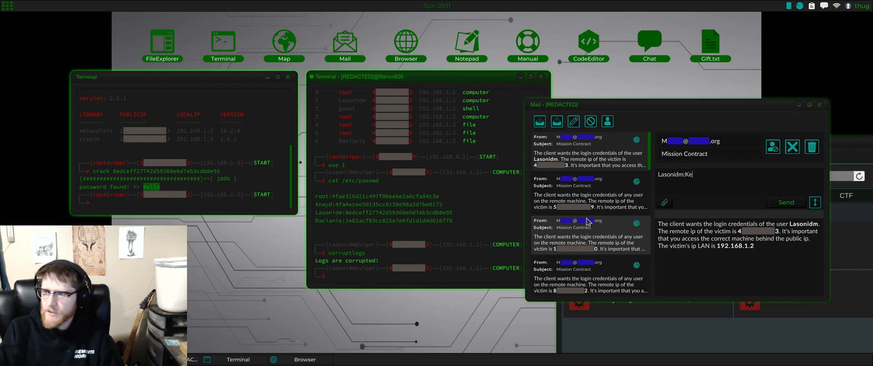
left_click(784, 202)
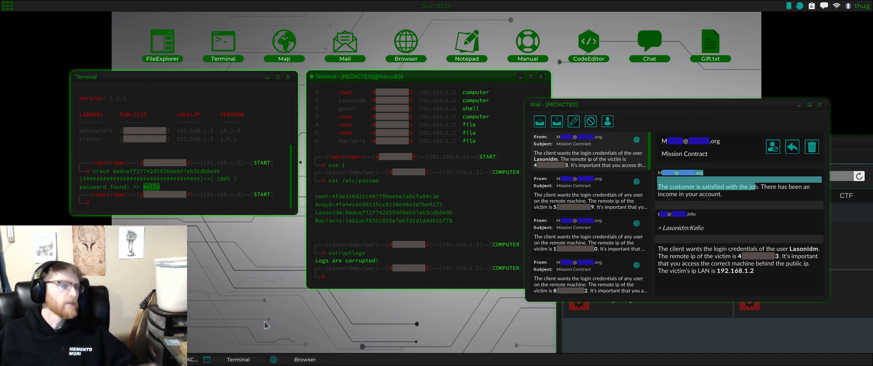
mouse_move(272, 191)
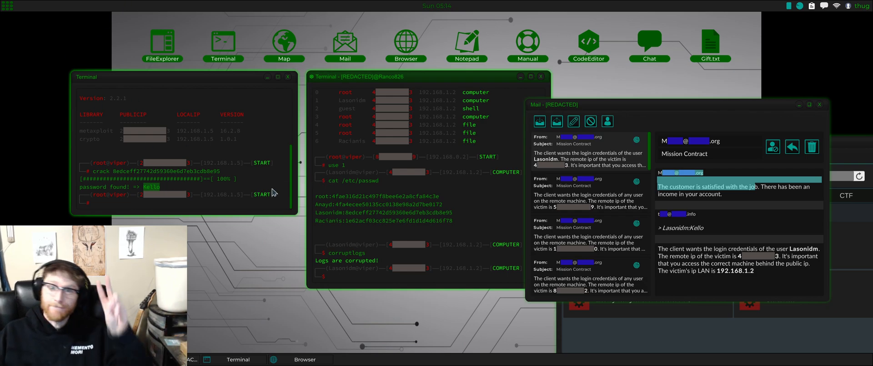